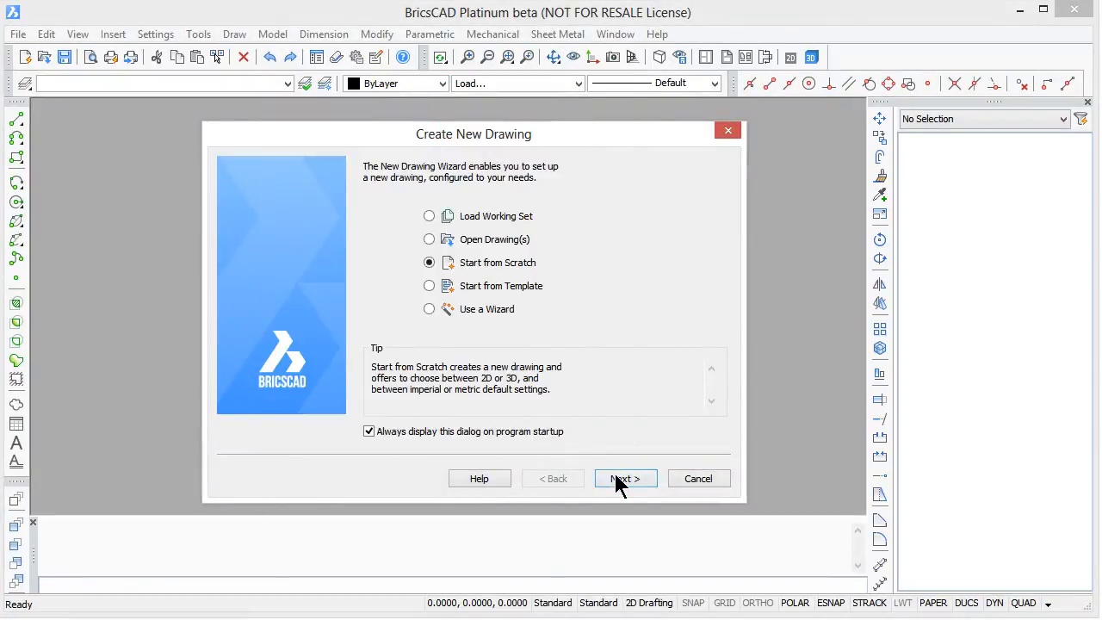
# Step: Continue the Create New Drawing wizard with Start from Scratch to get Drawing1
pyautogui.click(623, 479)
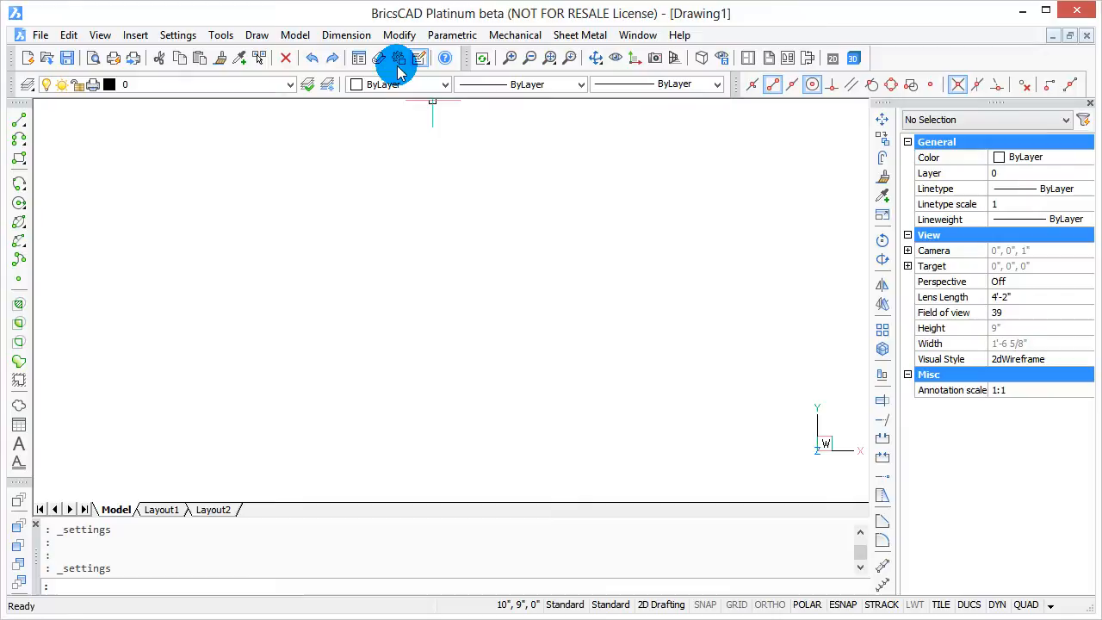
pyautogui.moveTo(396, 59)
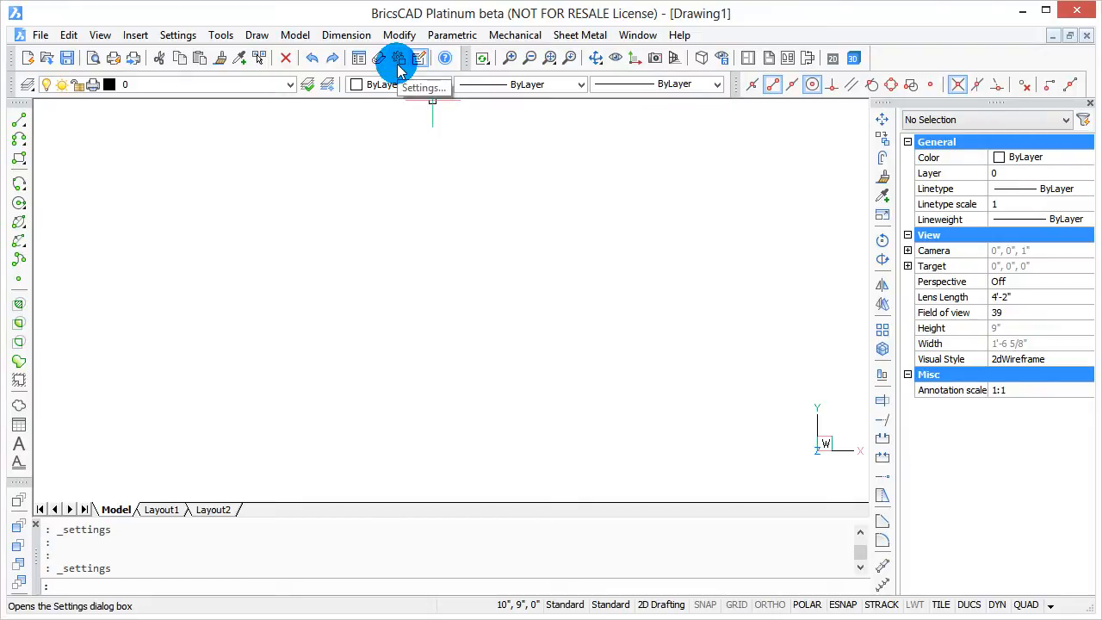
# Step: Bring up the Settings dialog from the toolbar
pyautogui.click(179, 34)
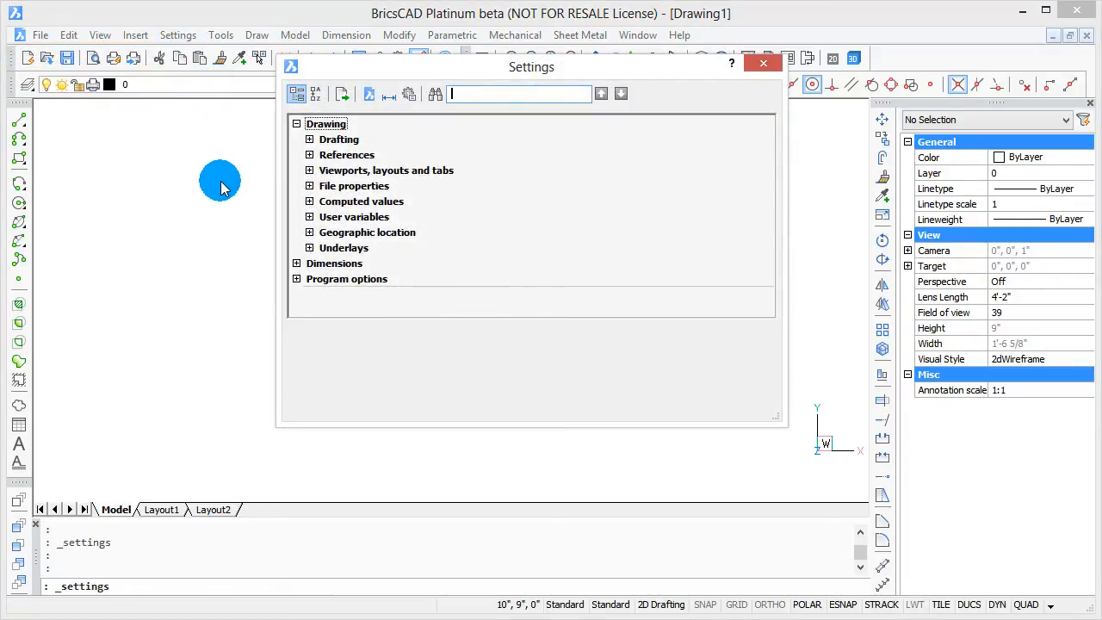
pyautogui.moveTo(475, 94)
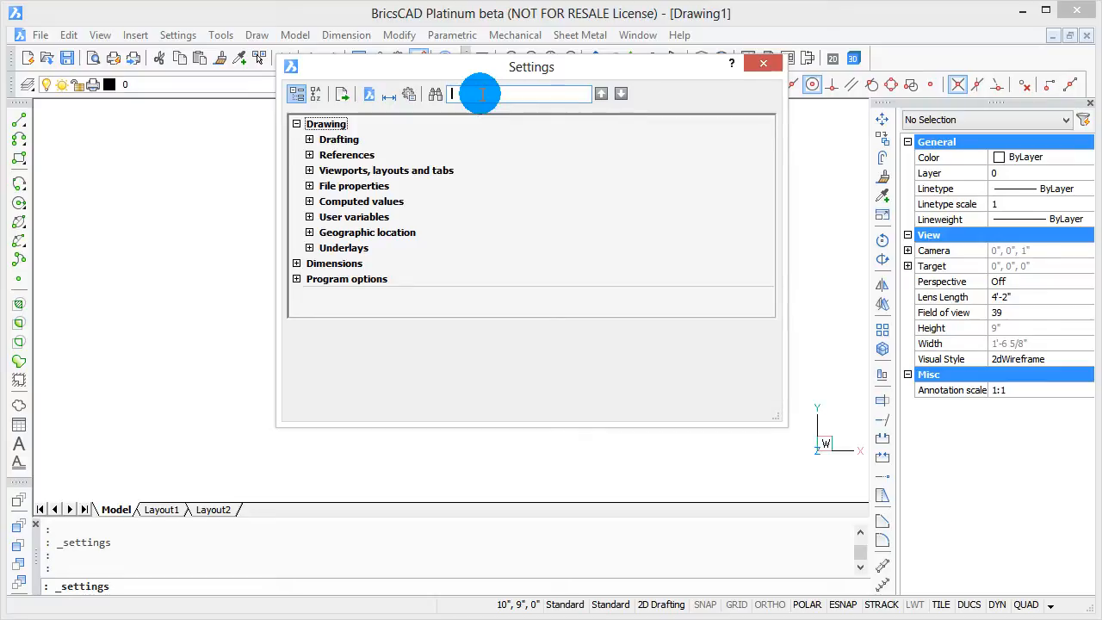
# Step: Search Settings for 'prompt' and set the Prompt prefix value to 'Command:'
pyautogui.write('prompt p')
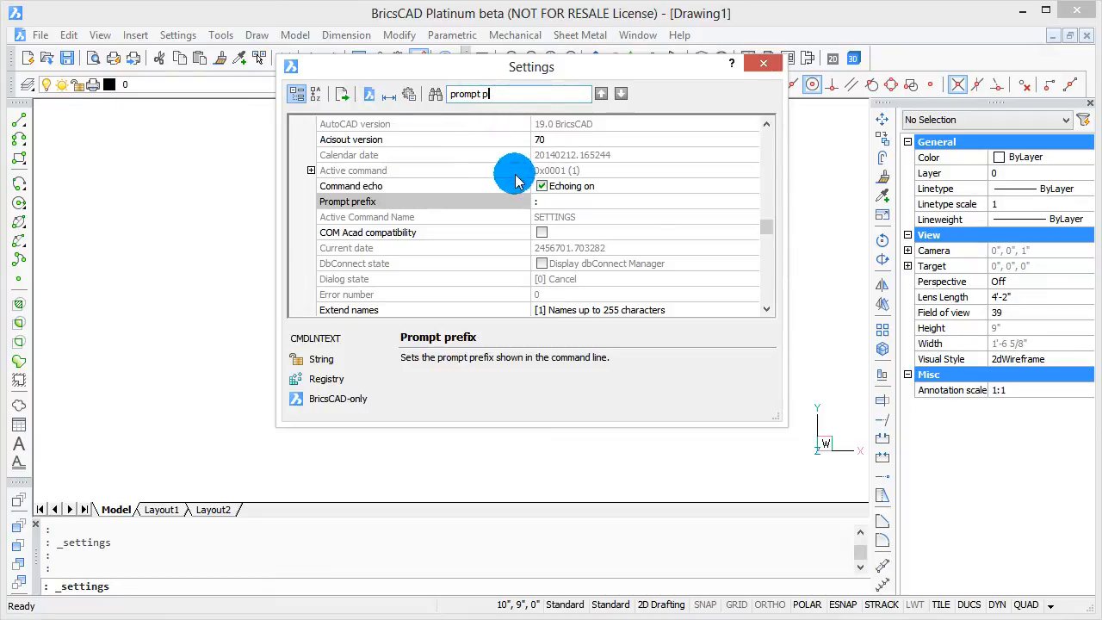
pyautogui.click(554, 200)
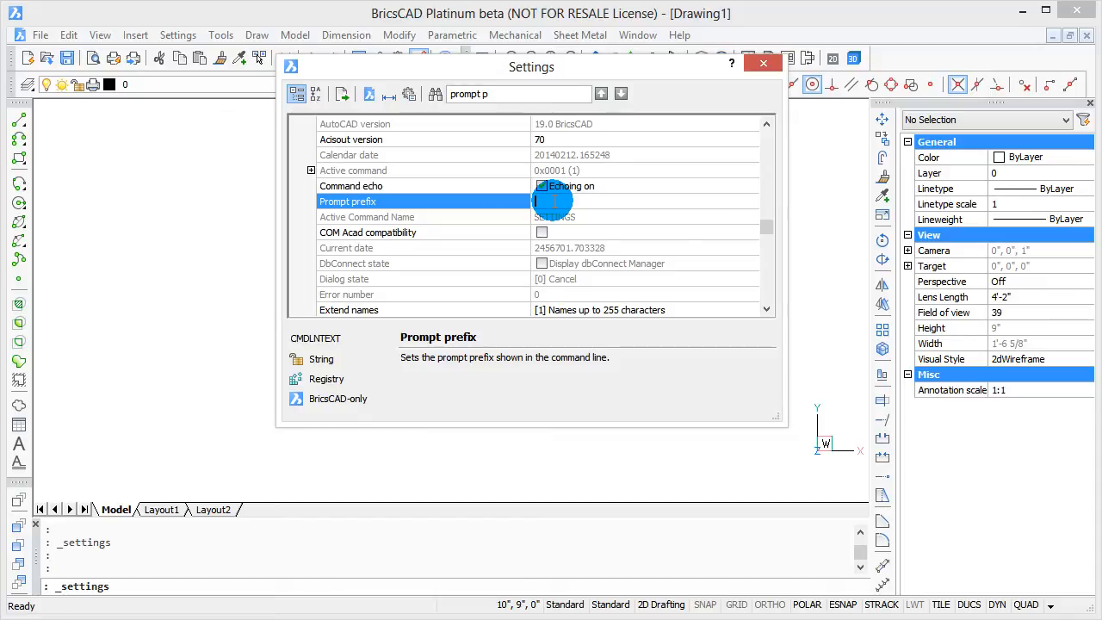
pyautogui.write('Command:')
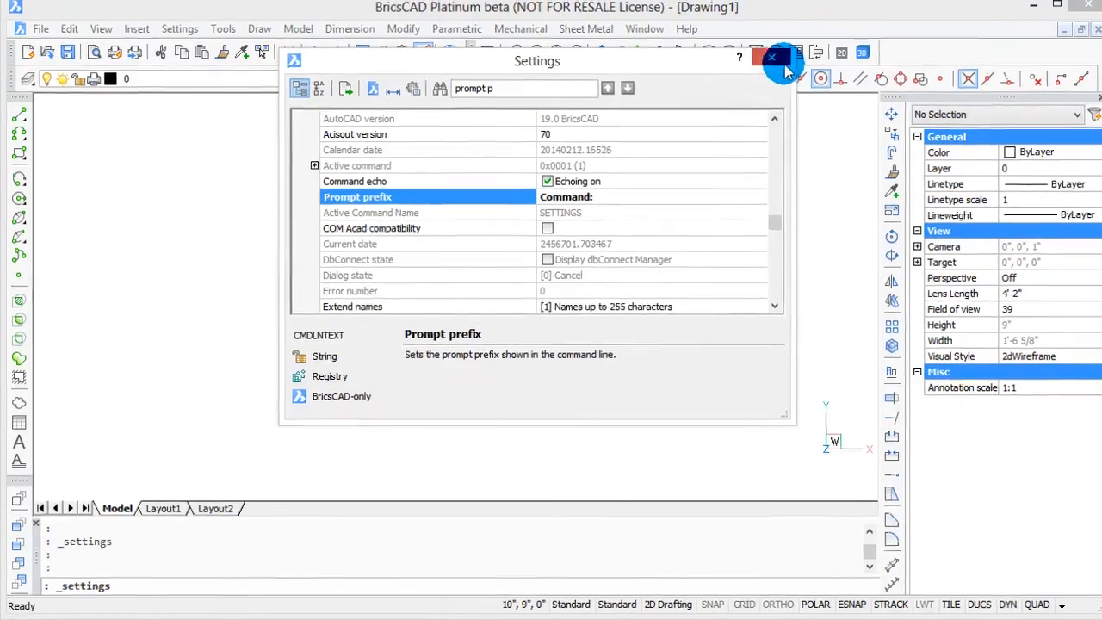
# Step: Apply the 'Command:' prefix on the command line, then return to the Prompt prefix entry
pyautogui.click(773, 58)
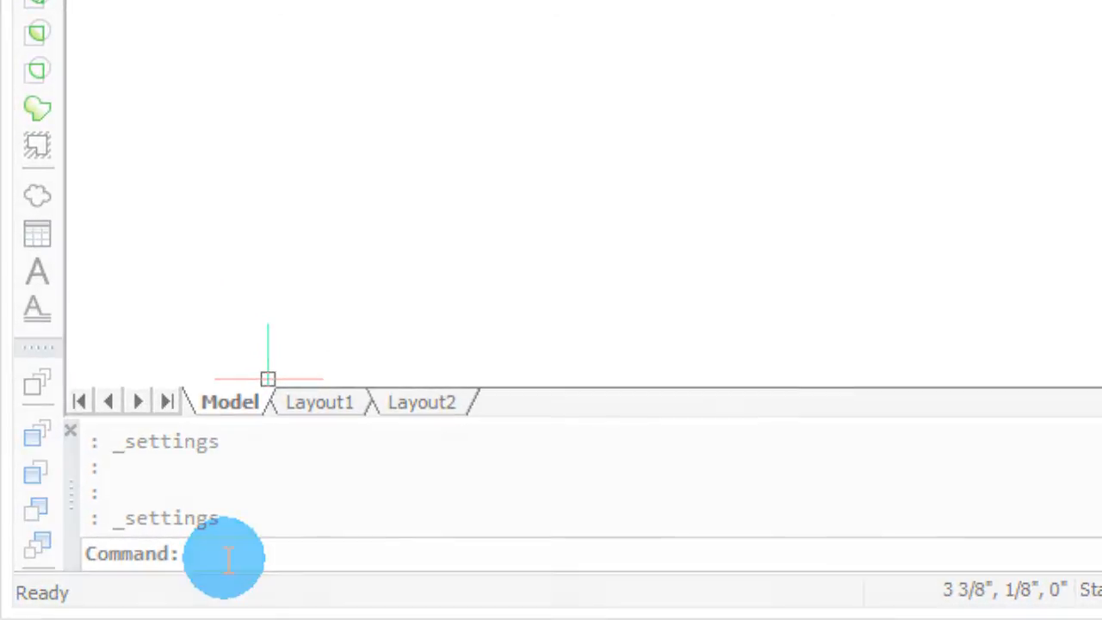
pyautogui.click(227, 552)
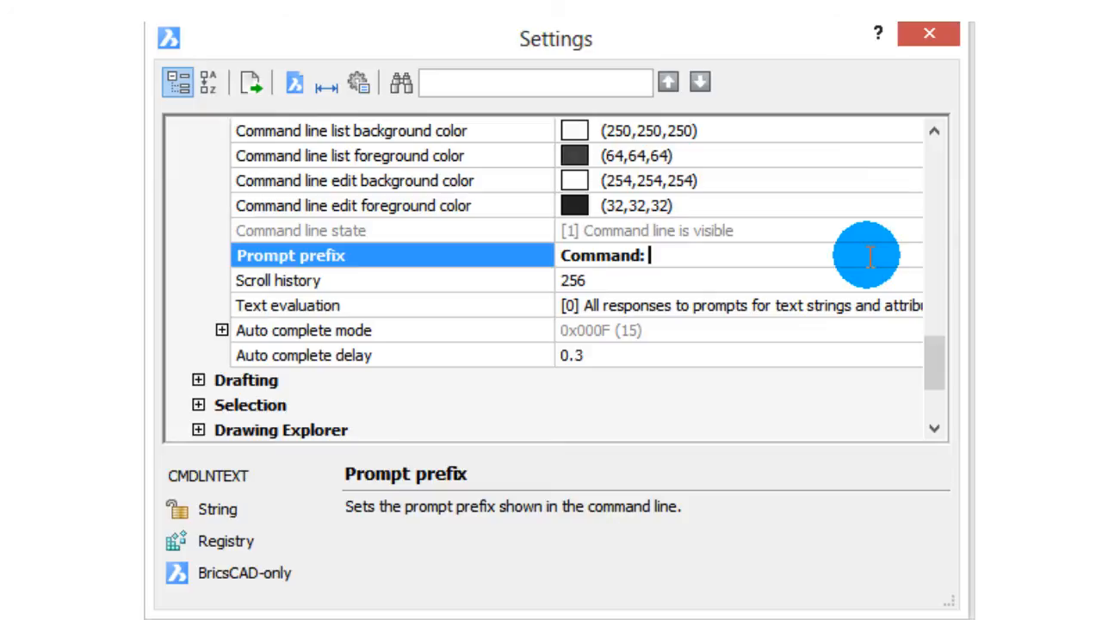
# Step: Replace the Prompt prefix with 'Have a nice day!'
pyautogui.press('Backspace')
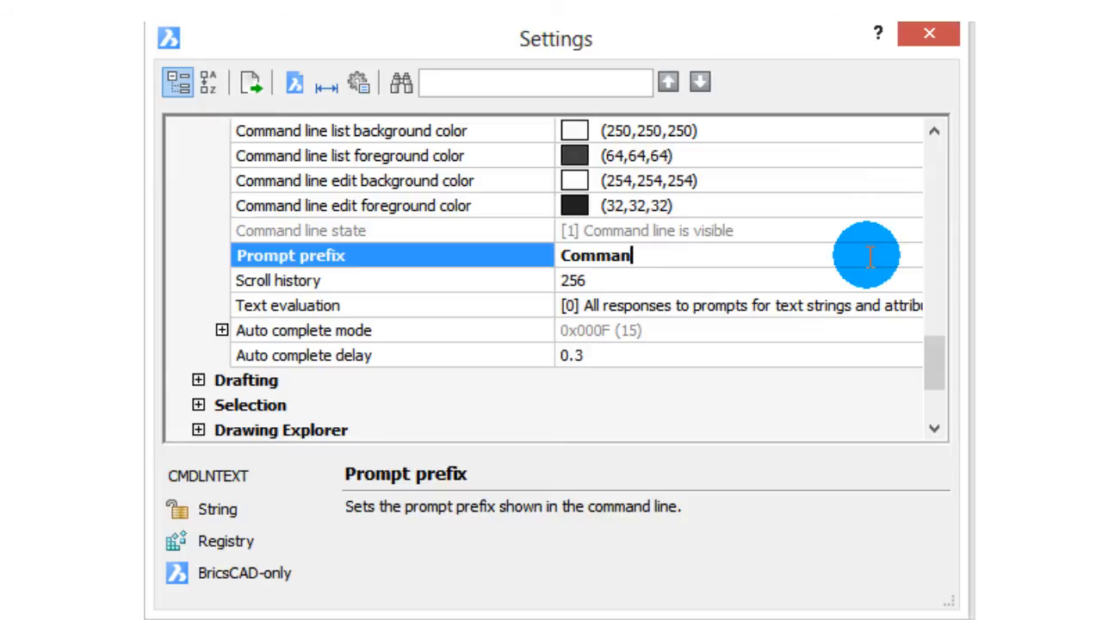
pyautogui.press('ctrl+a')
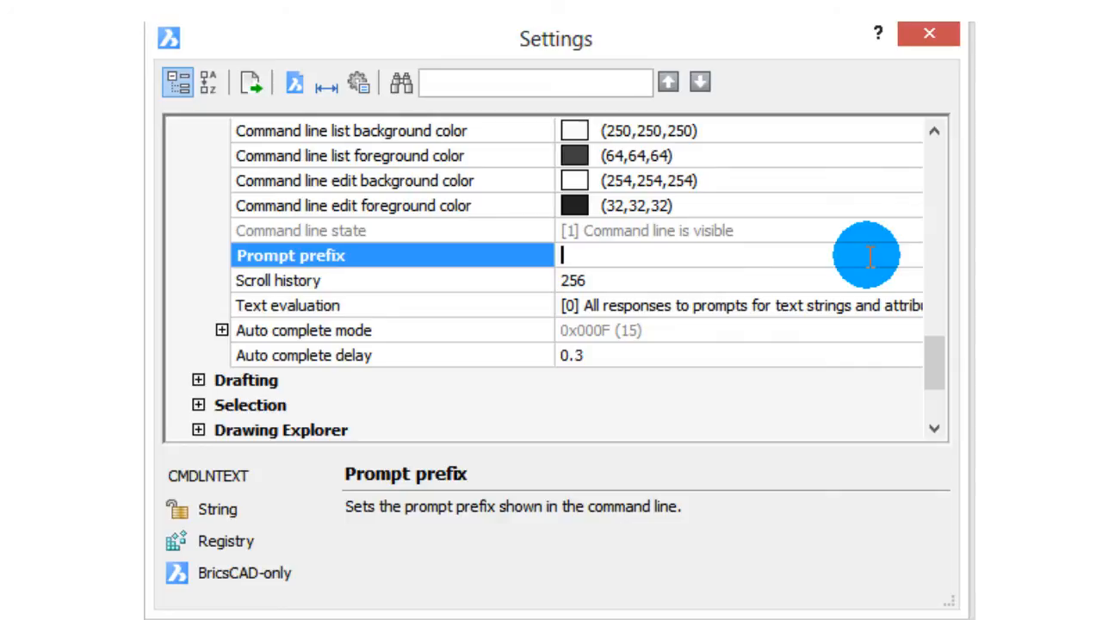
pyautogui.write('Hav')
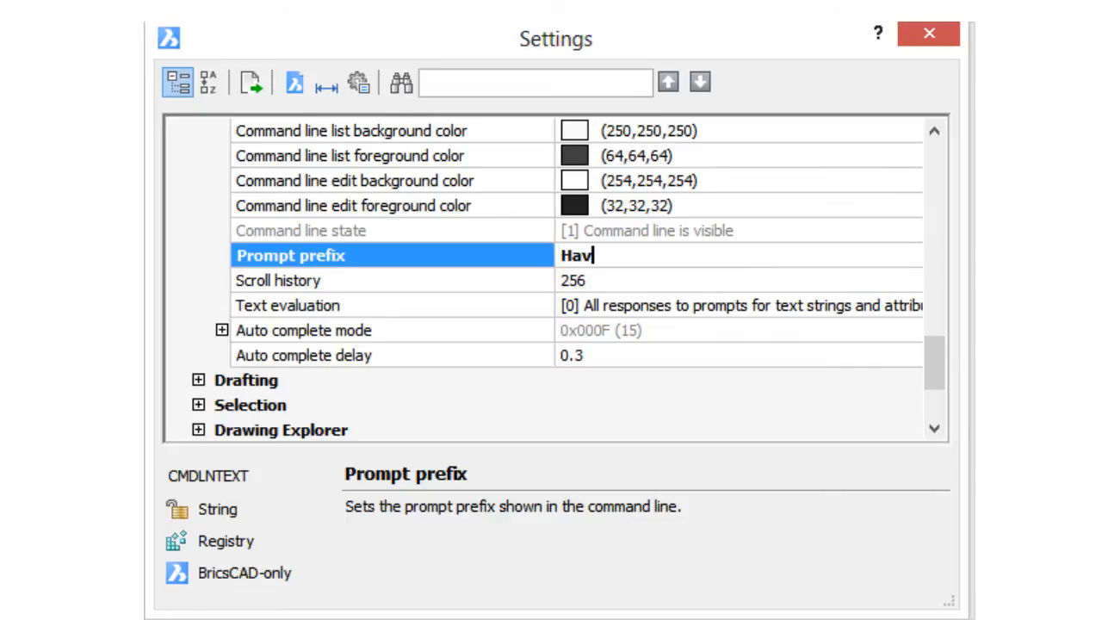
pyautogui.write('e a nice da')
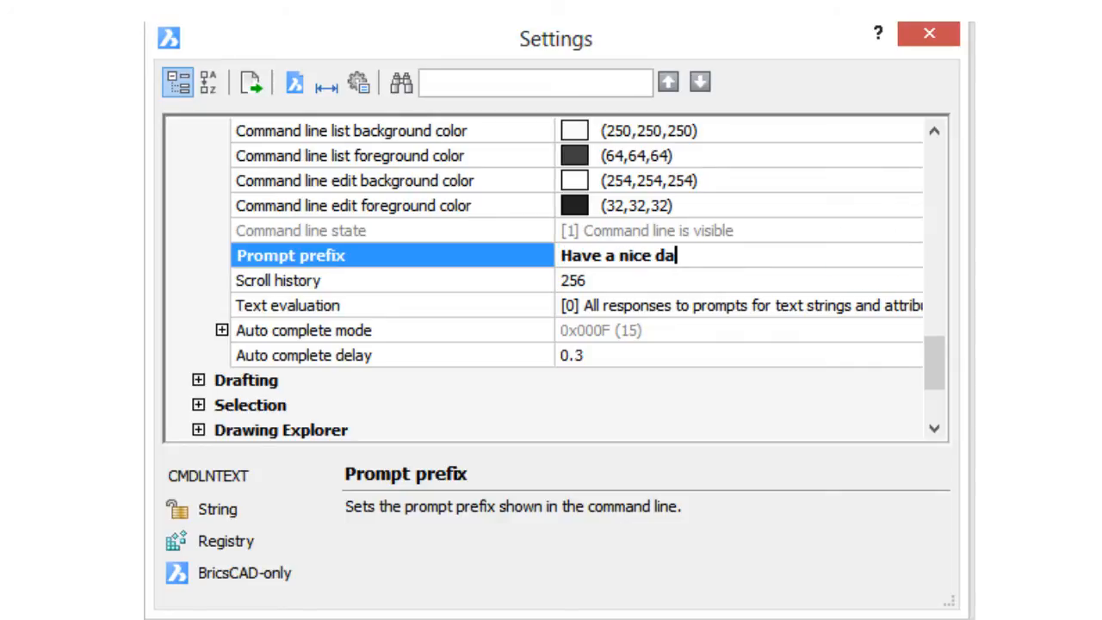
pyautogui.write('y!')
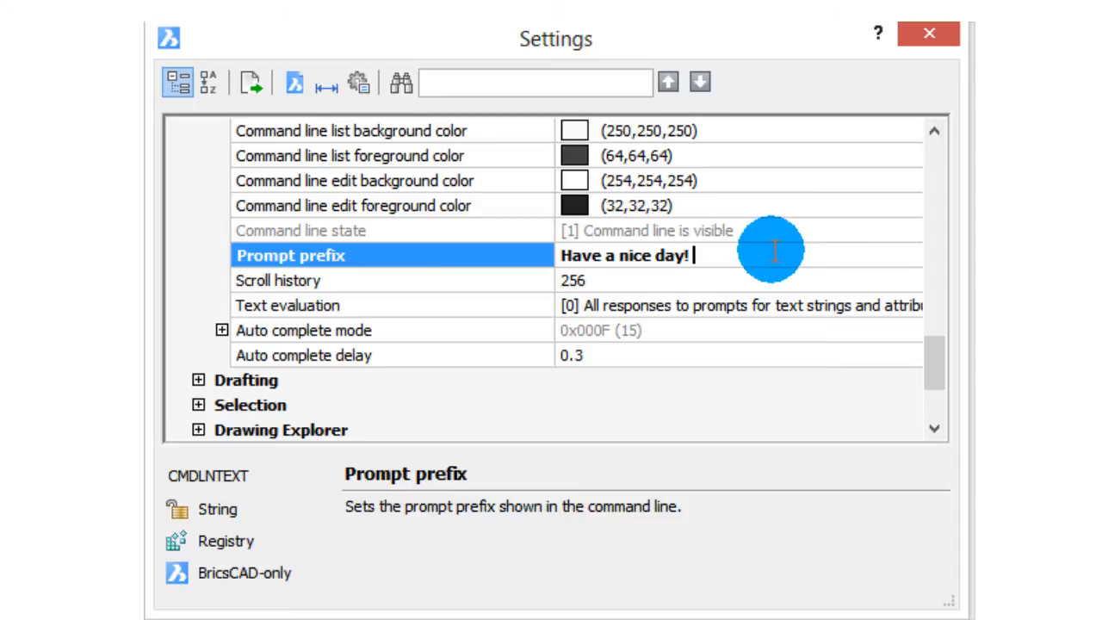
# Step: Clear the prefix again and start entering the plain colon
pyautogui.press('ctrl+a')
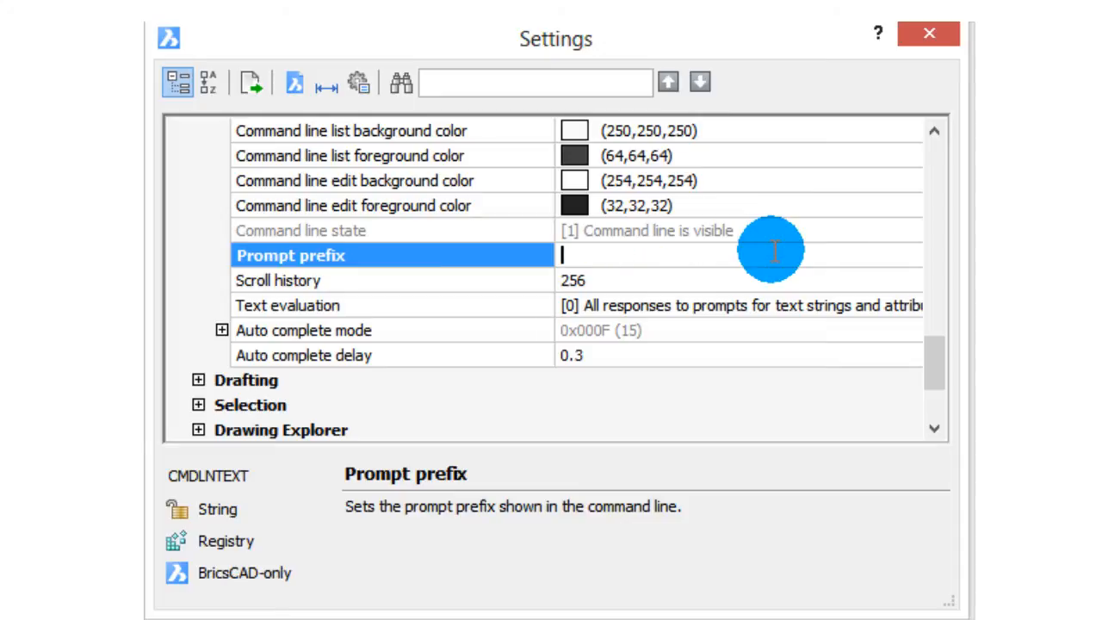
pyautogui.write('-')
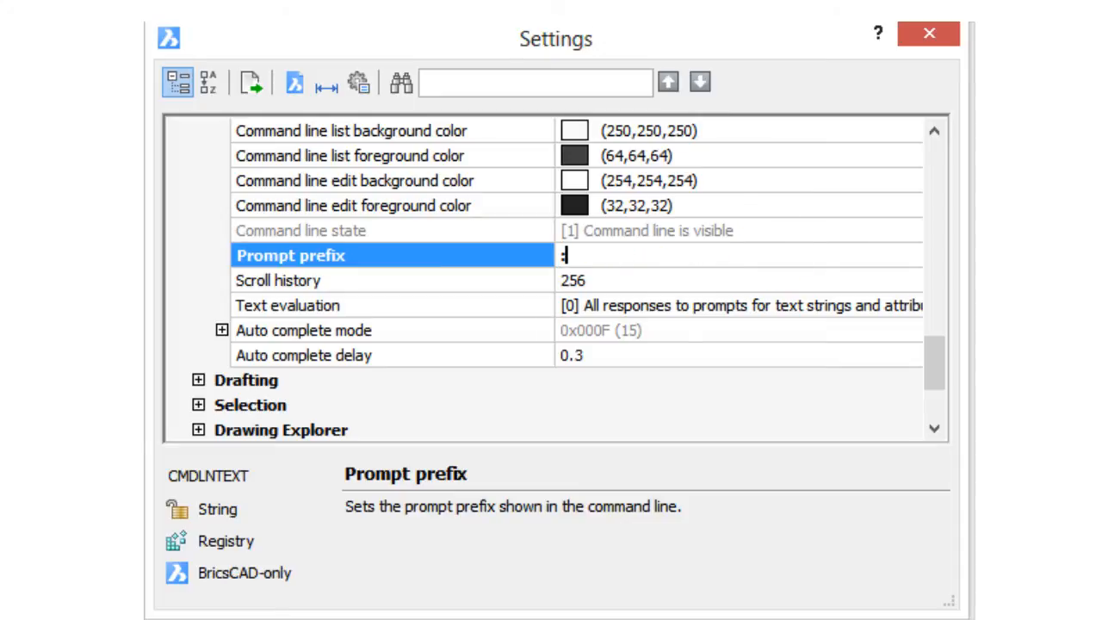